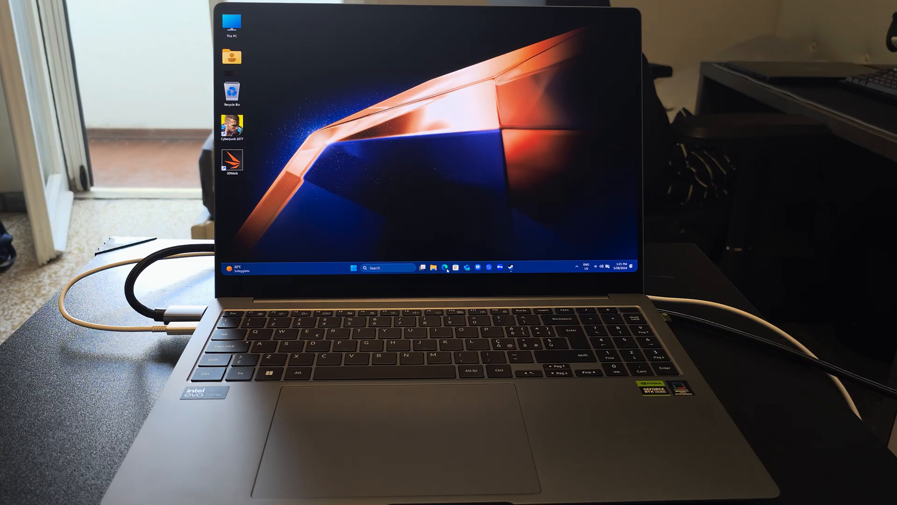
- Open HWiNFO64's Sensors Status from the hidden tray icons to view CPU temperatures and power
{"action": "left_click", "coordinate": [445, 268]}
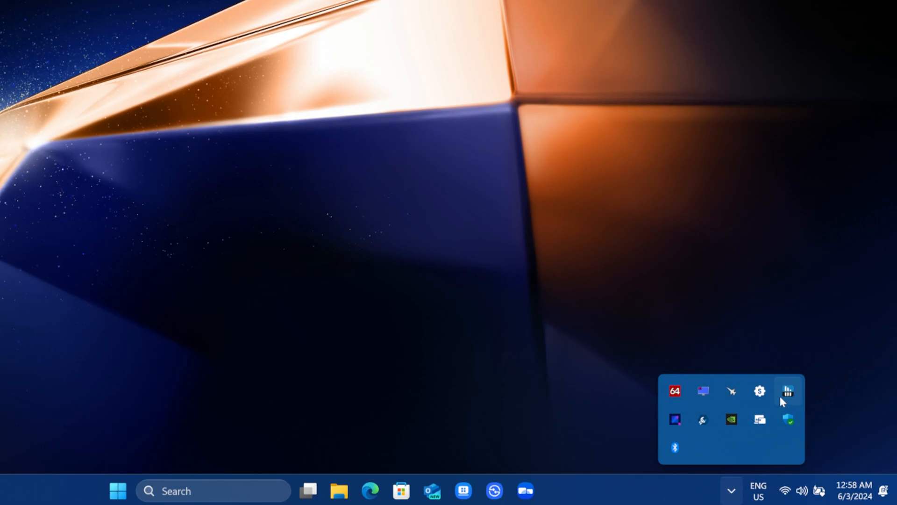
{"action": "left_click", "coordinate": [787, 391]}
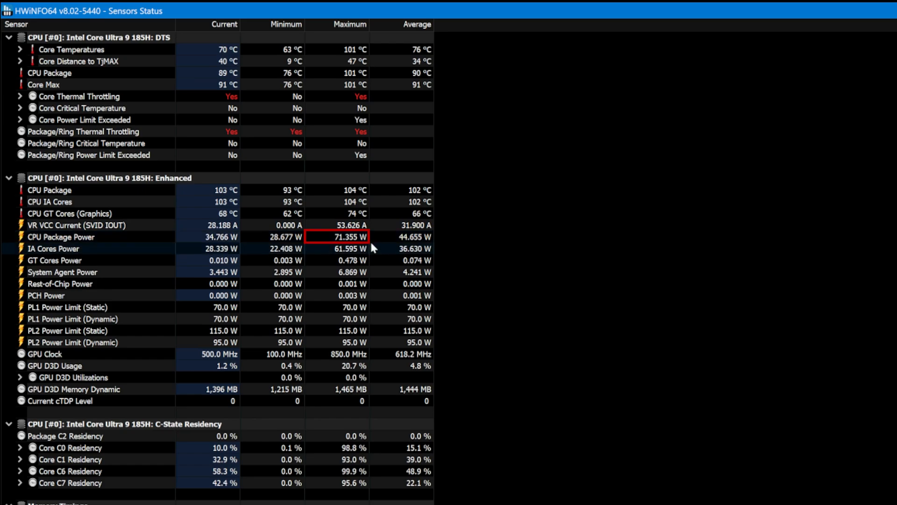
{"action": "mouse_move", "coordinate": [522, 262]}
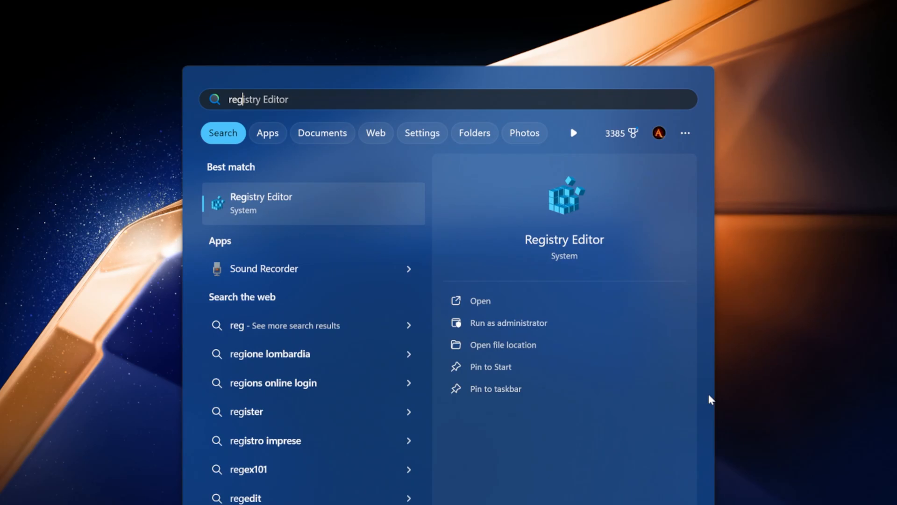
- Run Registry Editor as administrator and accept the User Account Control prompt
{"action": "right_click", "coordinate": [280, 203]}
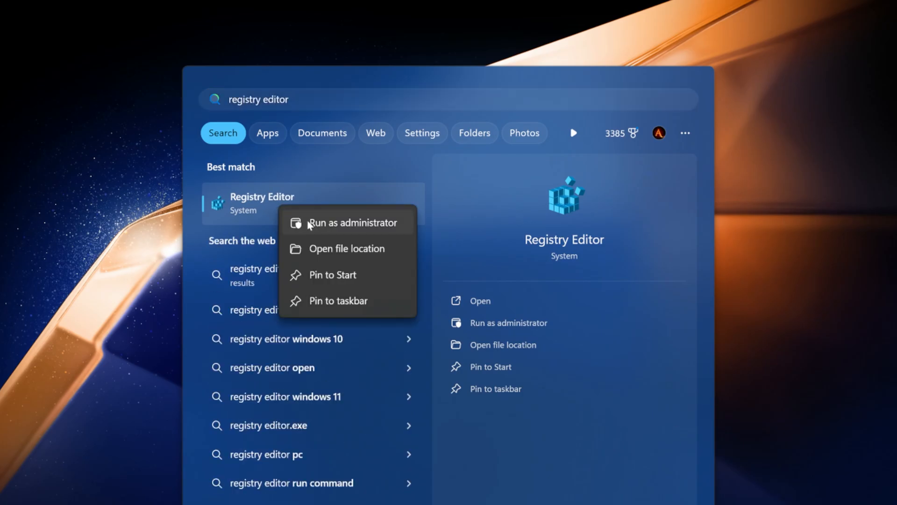
{"action": "left_click", "coordinate": [352, 223]}
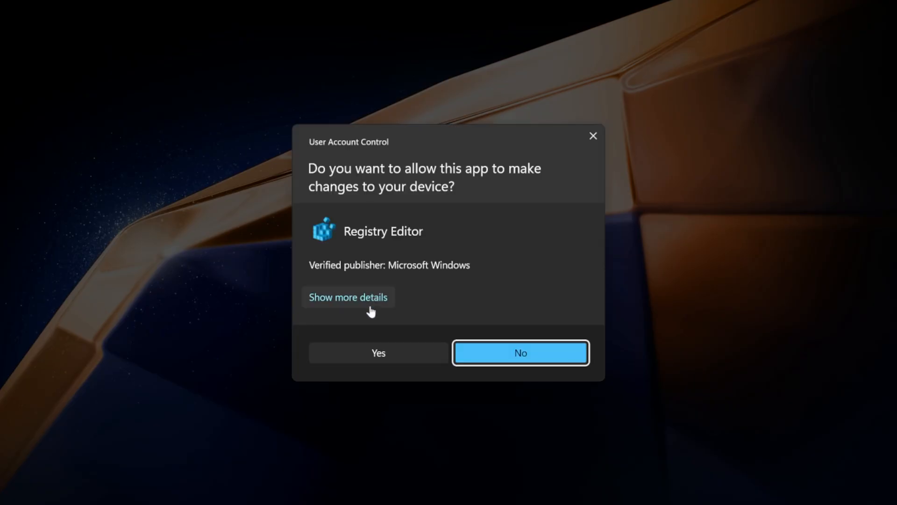
{"action": "left_click", "coordinate": [379, 353]}
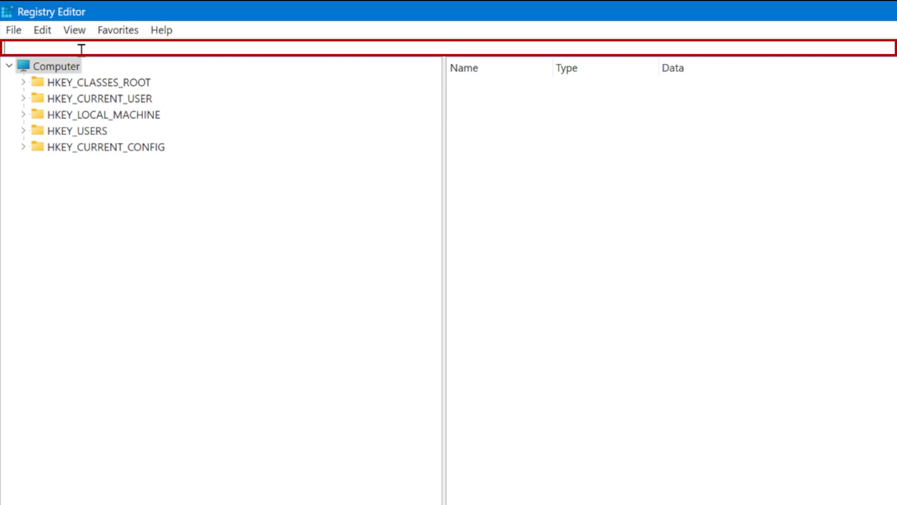
- Navigate to the PowerSettings 54533251…\be337238… key and open its Attributes value
{"action": "type", "text": "Computer\\HKEY_LOCAL_MACHINE\\SYSTEM\\CurrentControlSet\\Control\\Power\\PowerSettings\\54533251-82be-4824-96c1-47b60b740d00\\be337238-0d82-4146-a960-4f3749d470c7"}
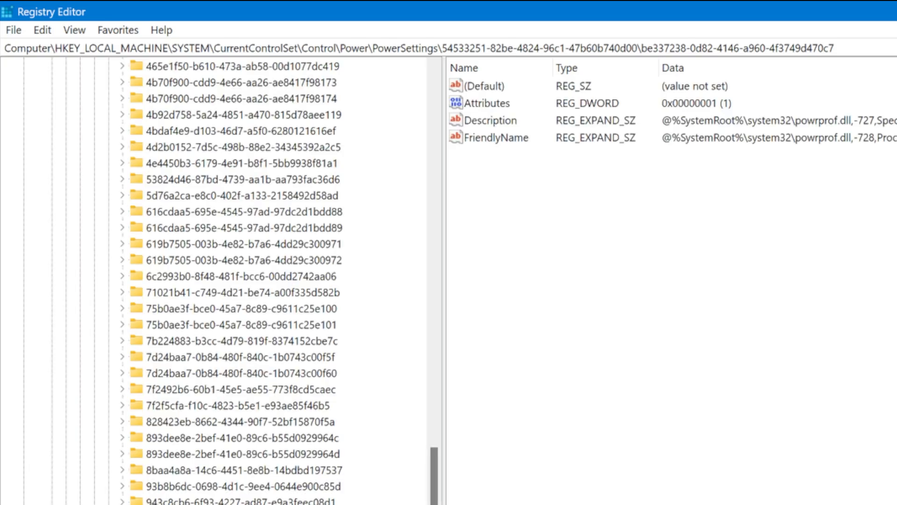
{"action": "left_click", "coordinate": [487, 103]}
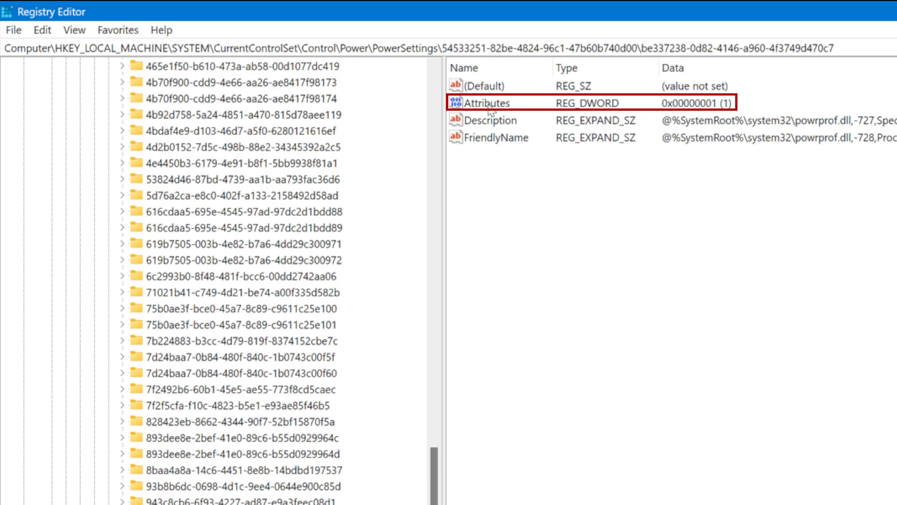
{"action": "double_click", "coordinate": [486, 103]}
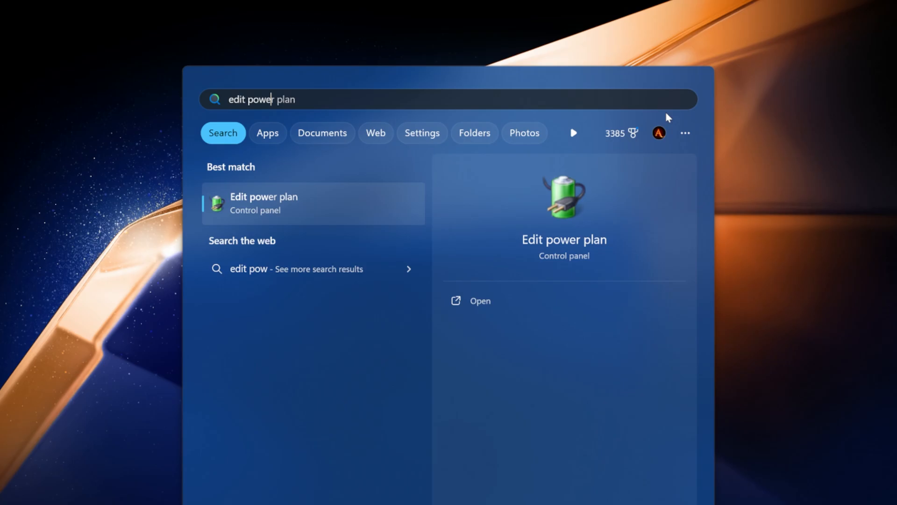
- Open SAMSUNG MODE's advanced power settings and set the registry Attributes value data to 2
{"action": "left_click", "coordinate": [263, 203]}
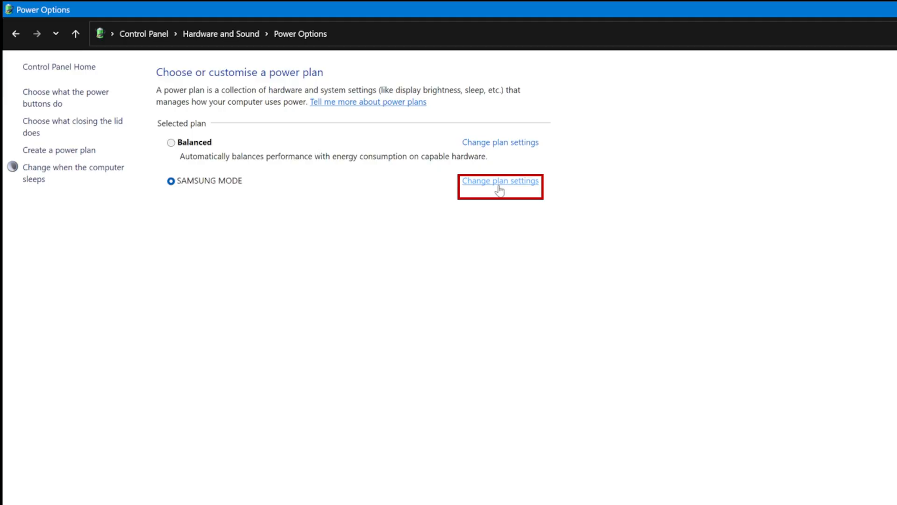
{"action": "left_click", "coordinate": [500, 180]}
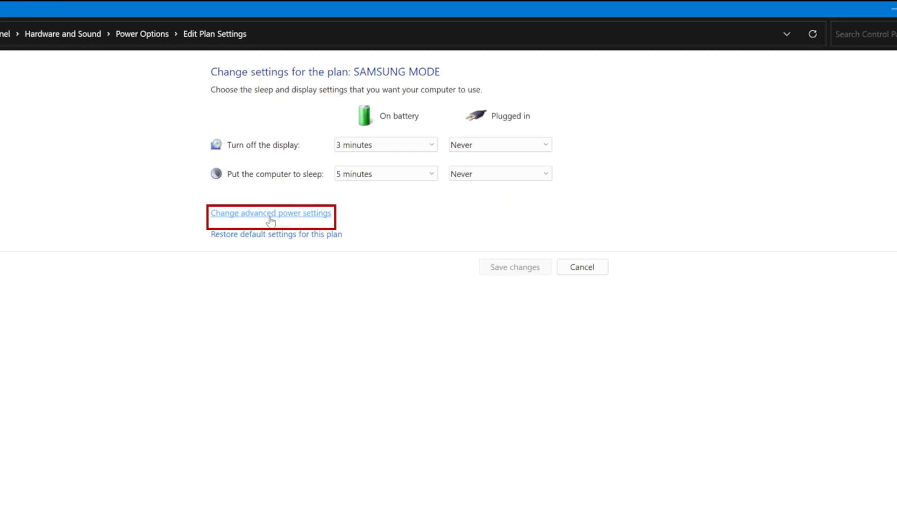
{"action": "left_click", "coordinate": [271, 213]}
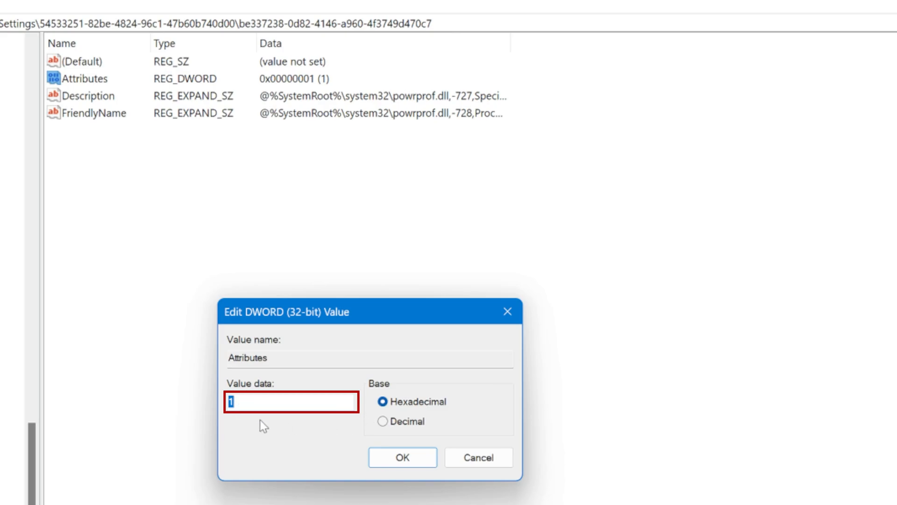
{"action": "type", "text": "2"}
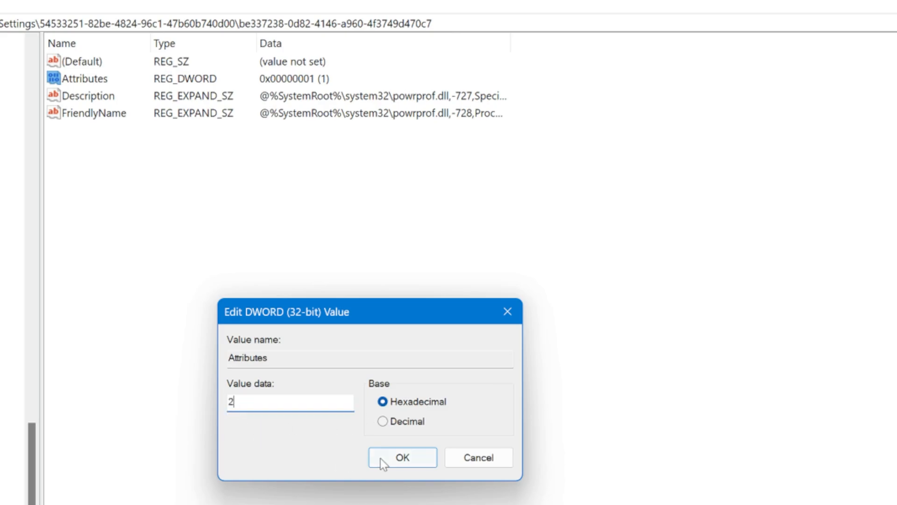
{"action": "left_click", "coordinate": [401, 457]}
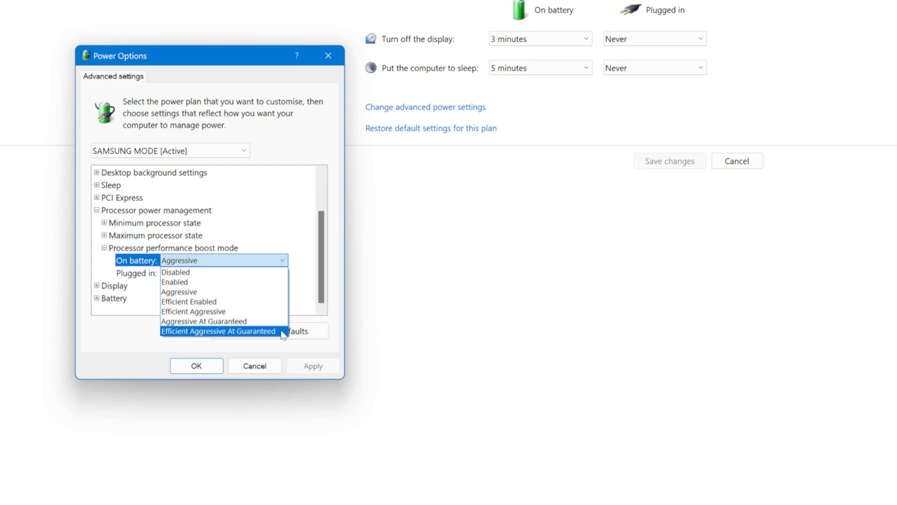
{"action": "mouse_move", "coordinate": [280, 323]}
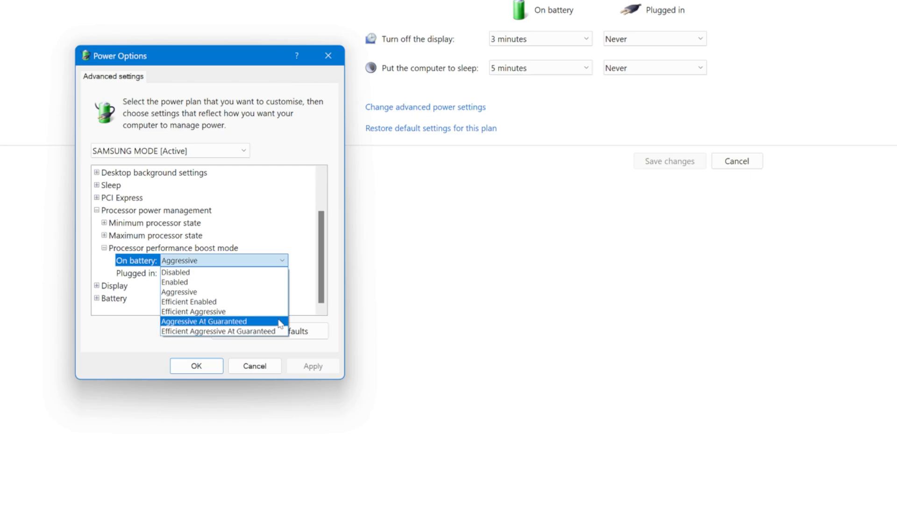
{"action": "mouse_move", "coordinate": [278, 311]}
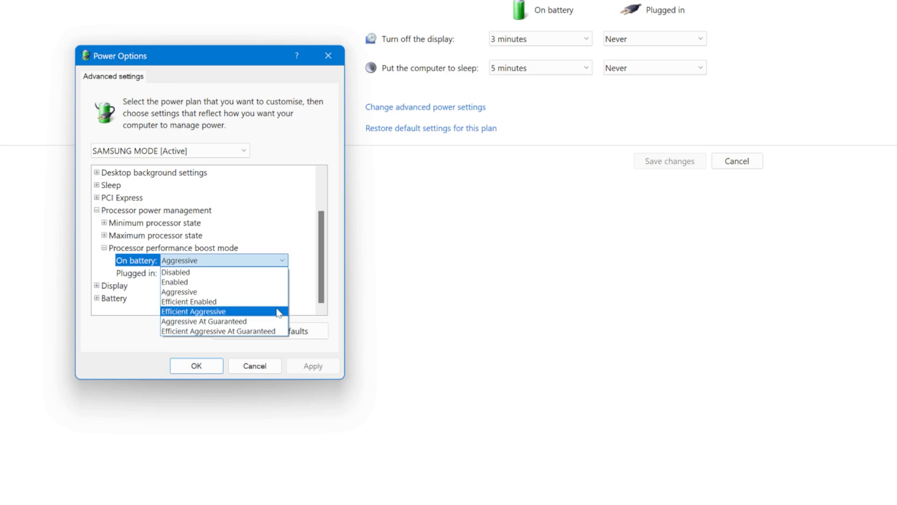
{"action": "mouse_move", "coordinate": [277, 303]}
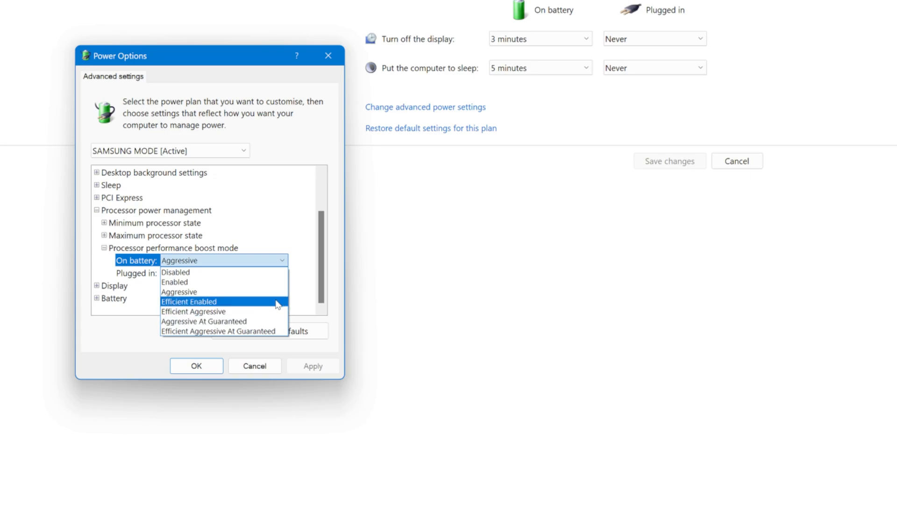
{"action": "mouse_move", "coordinate": [273, 287]}
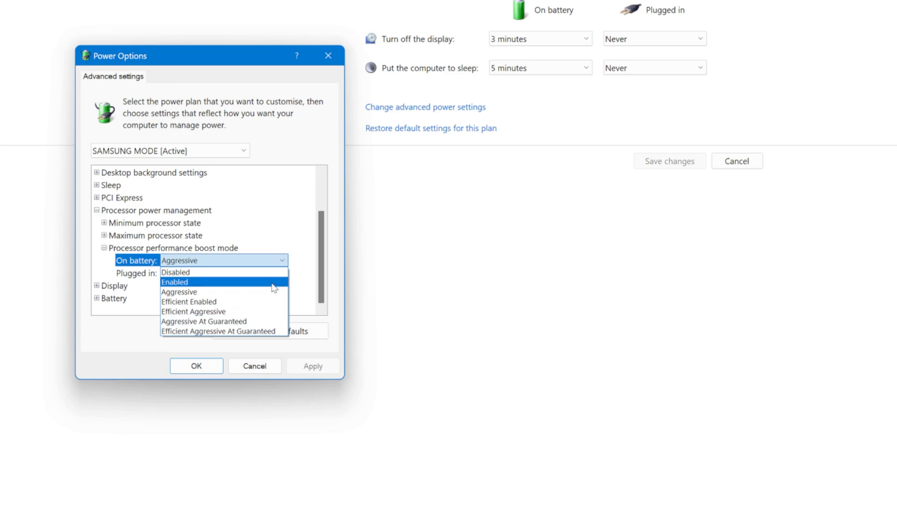
{"action": "mouse_move", "coordinate": [278, 296]}
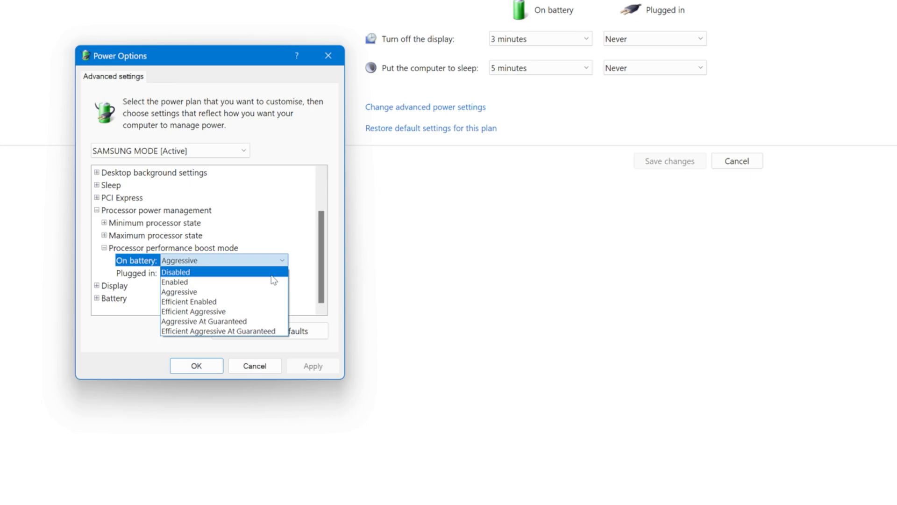
- Set processor performance boost mode to Disabled on battery and plugged in, then apply
{"action": "left_click", "coordinate": [176, 272]}
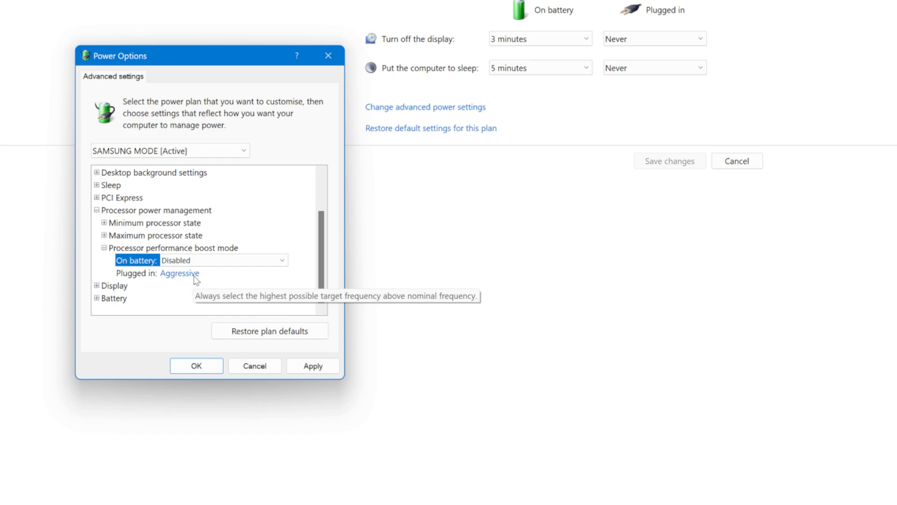
{"action": "left_click", "coordinate": [180, 274]}
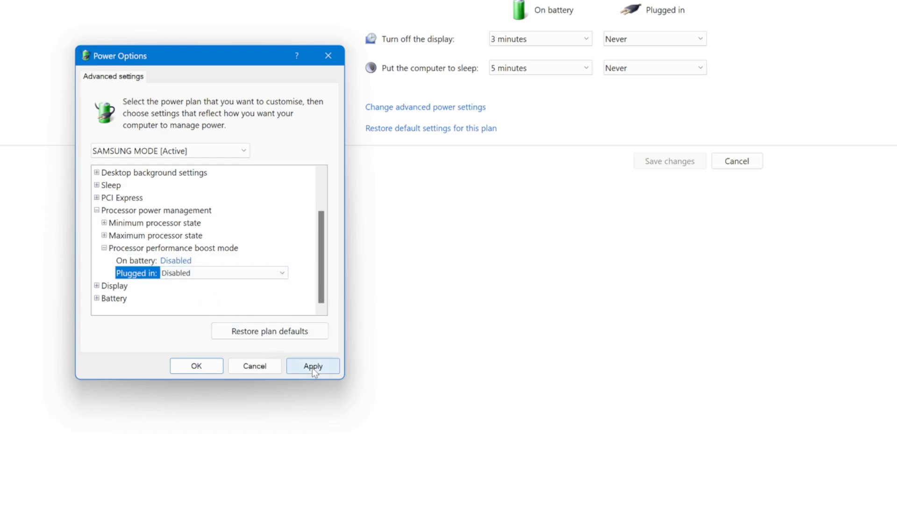
{"action": "left_click", "coordinate": [313, 366]}
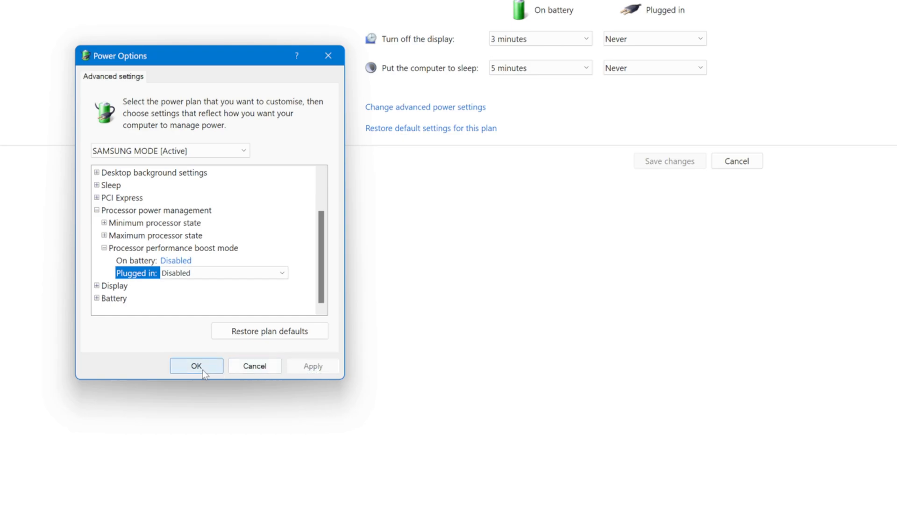
{"action": "left_click", "coordinate": [196, 366]}
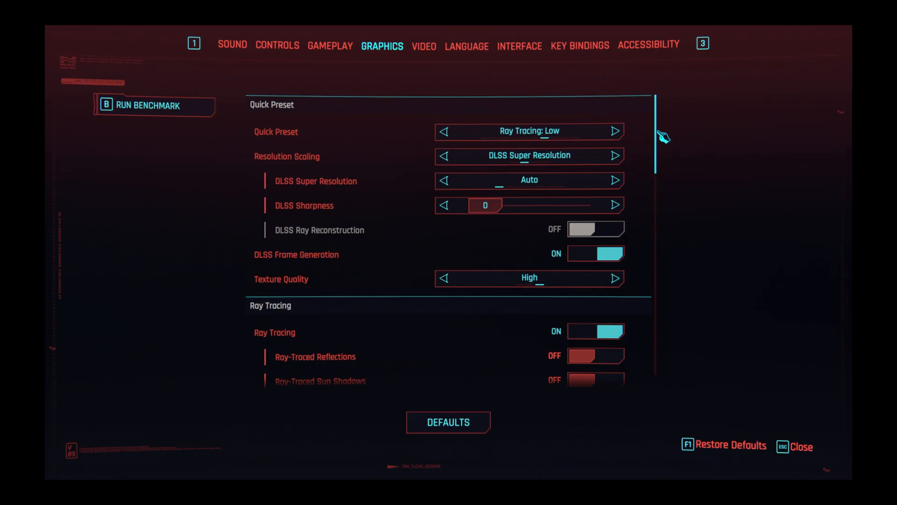
{"action": "scroll", "scroll_direction": "down", "scroll_amount": 3}
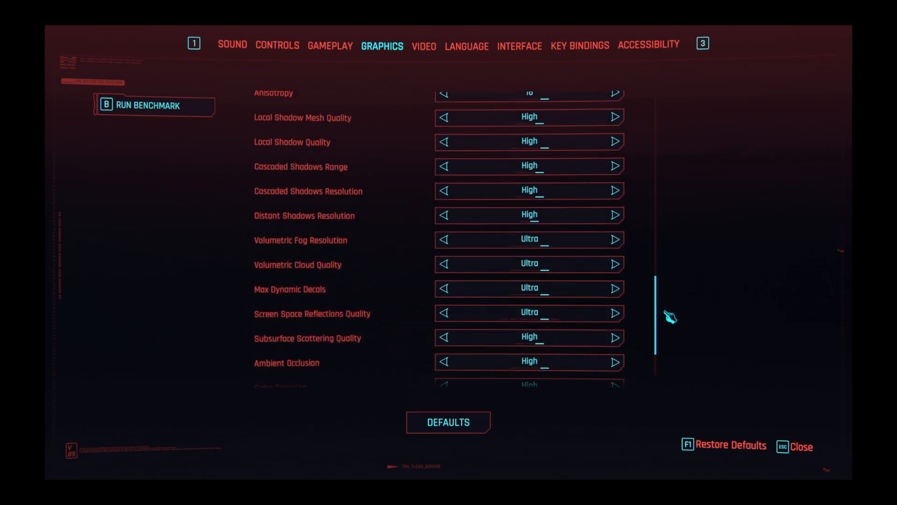
{"action": "scroll", "scroll_direction": "down", "scroll_amount": 3}
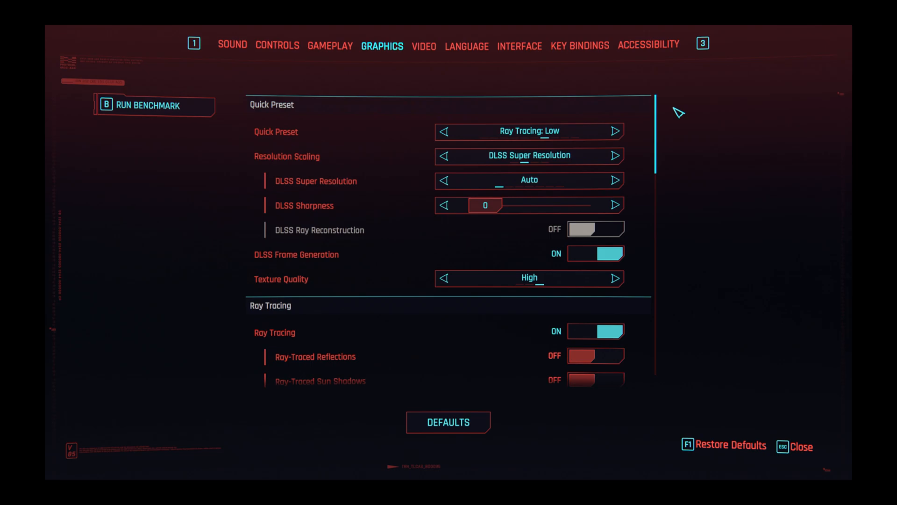
{"action": "left_click", "coordinate": [424, 45]}
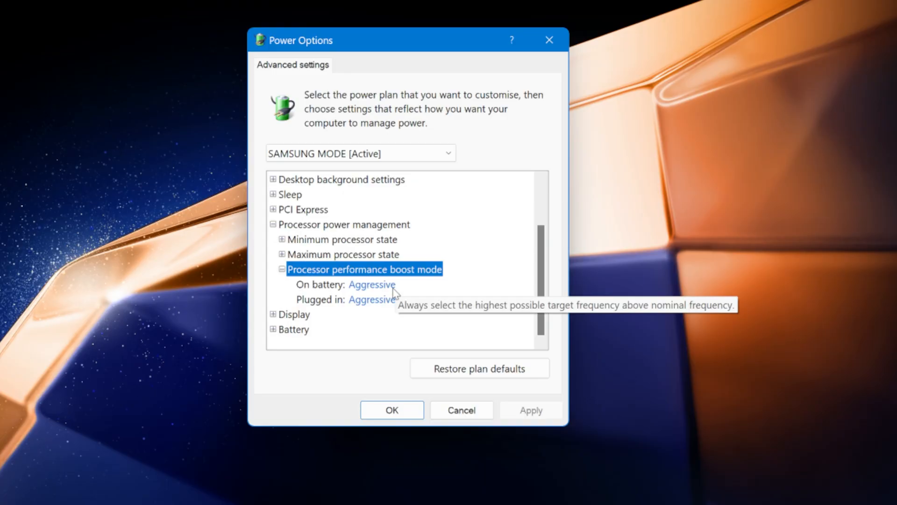
- Choose Disabled for the plugged-in processor performance boost mode in SAMSUNG MODE
{"action": "left_click", "coordinate": [423, 299]}
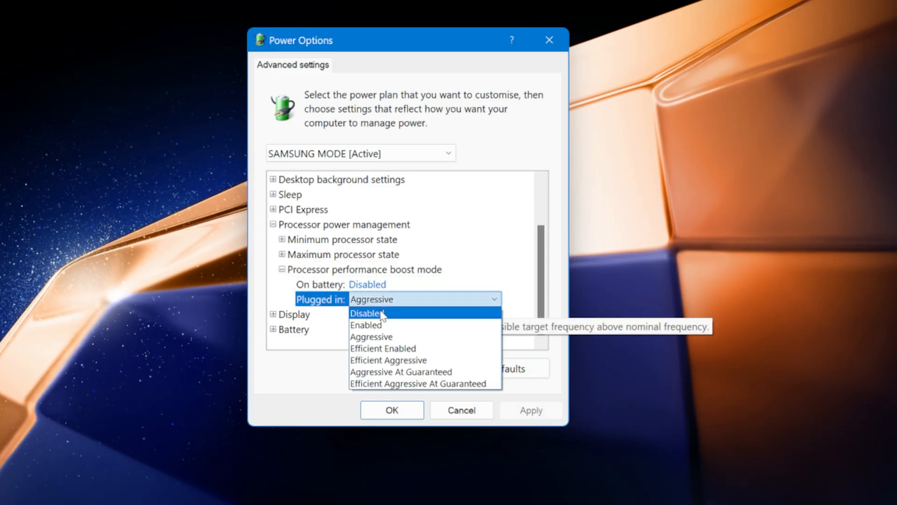
{"action": "left_click", "coordinate": [366, 313]}
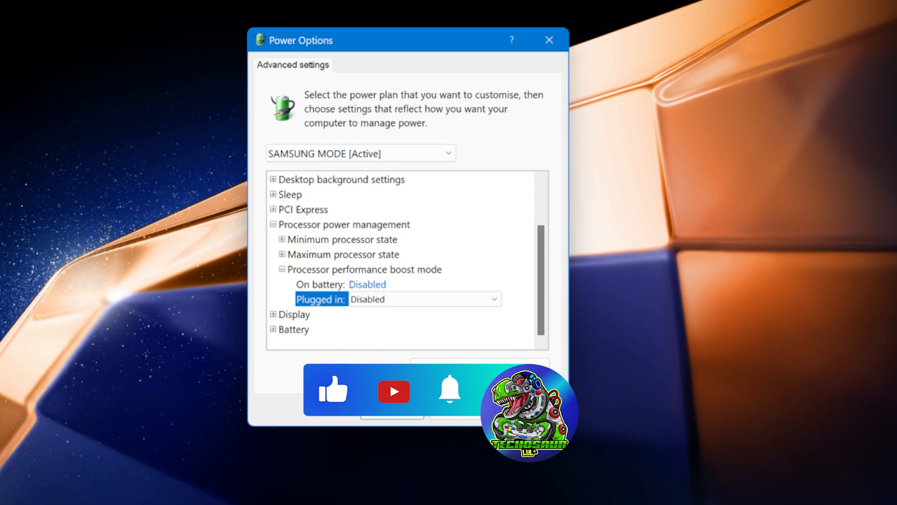